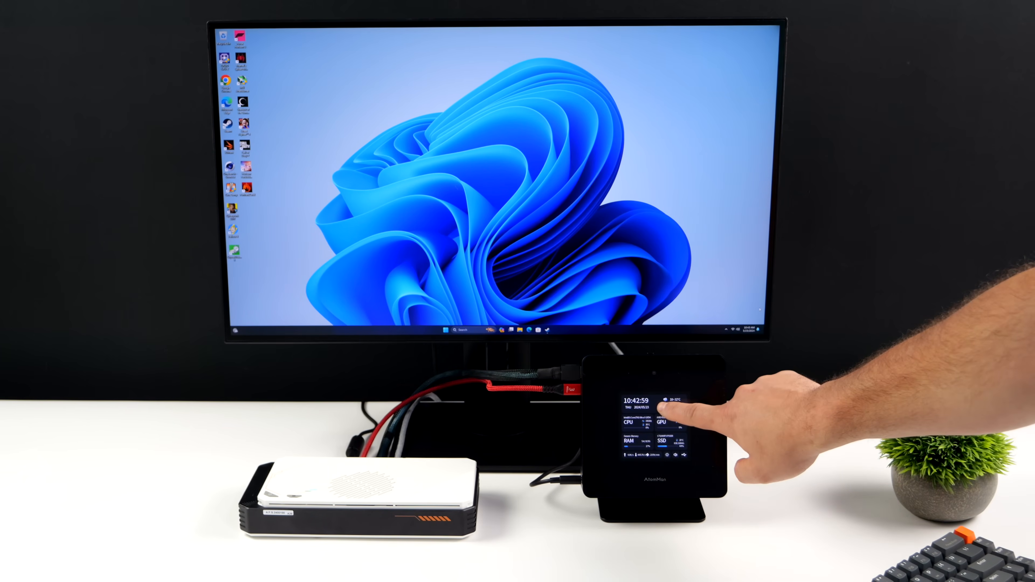
- Choose a performance mode for the mini PC from the touchscreen's mode page
left_click(677, 416)
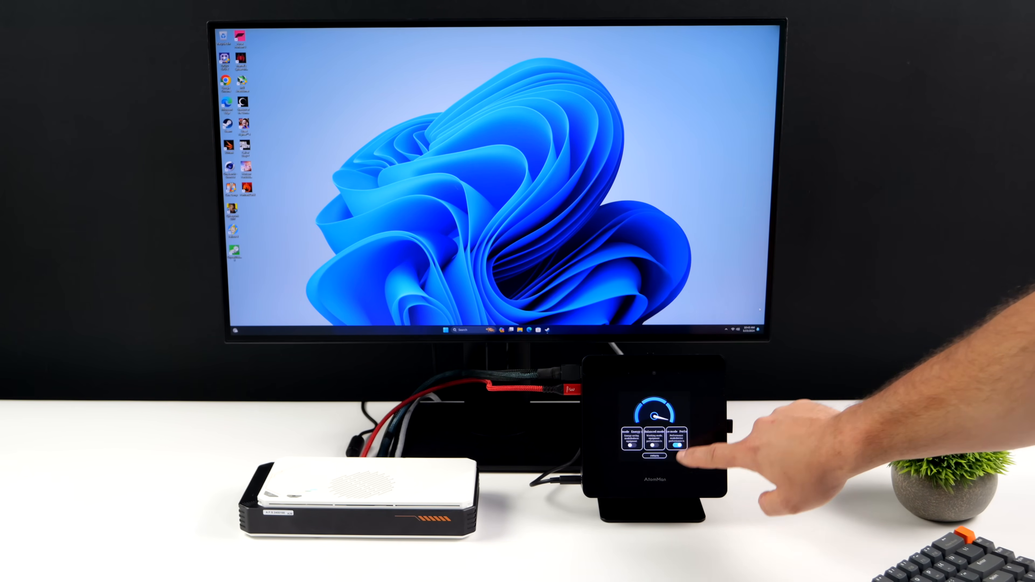
left_click(686, 456)
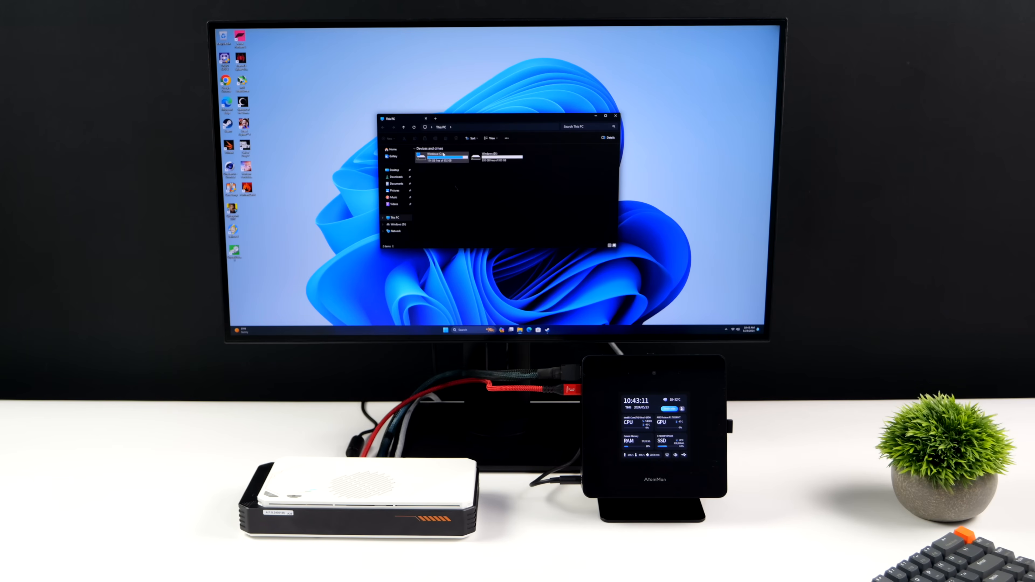
double_click(502, 157)
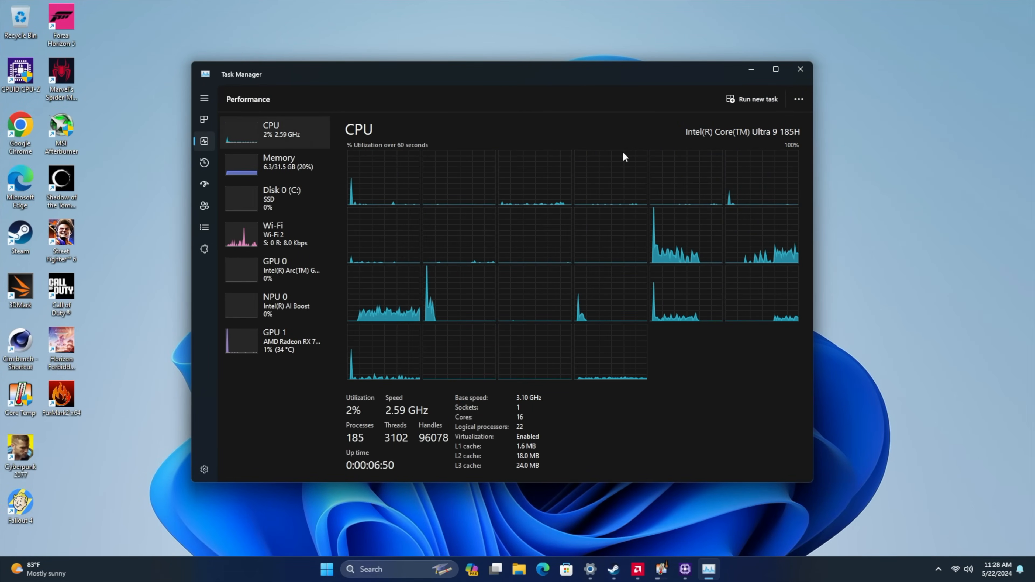
mouse_move(664, 141)
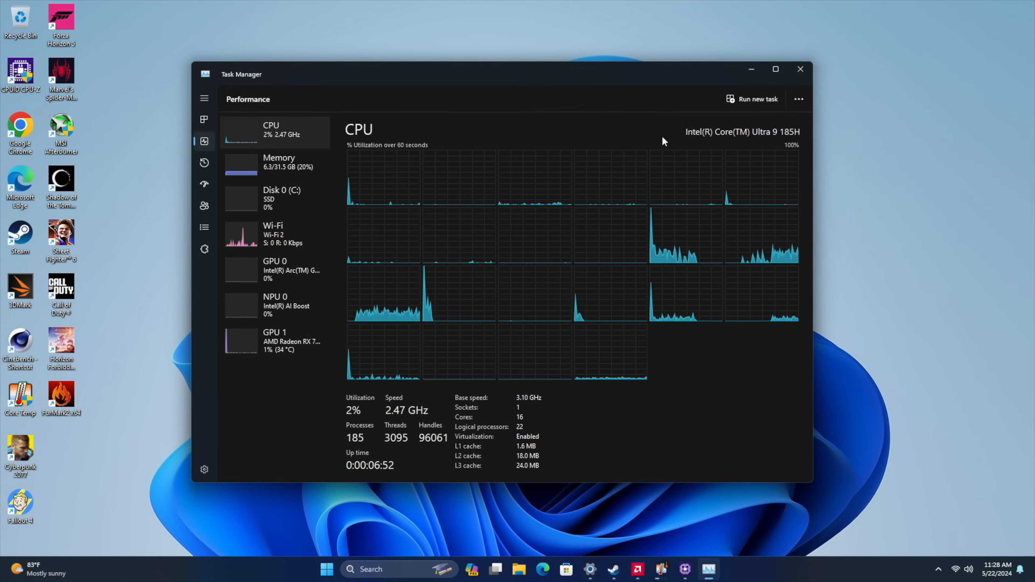
mouse_move(726, 135)
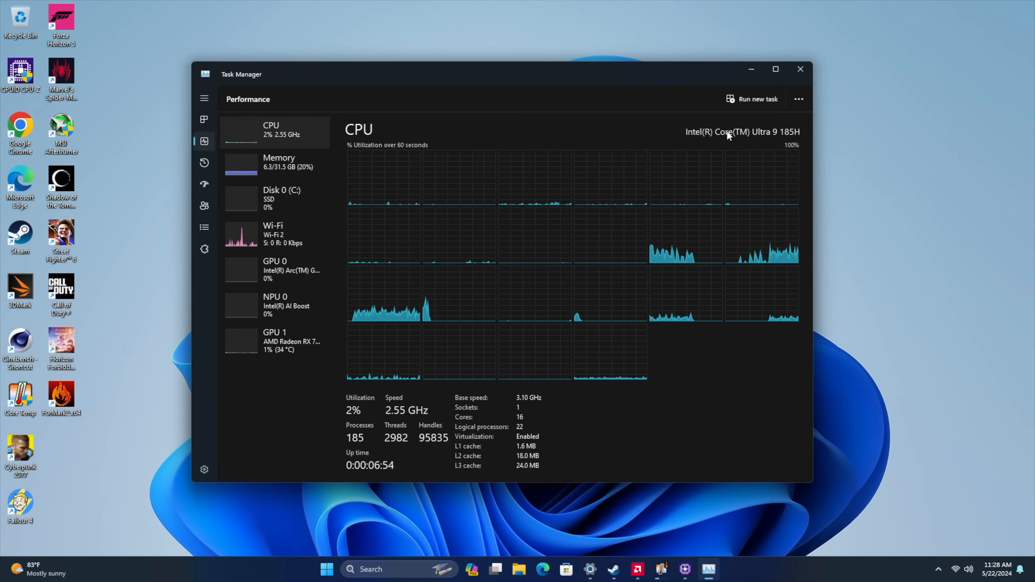
- Review 32 GB memory, Intel Arc graphics, then the AMD Radeon RX 7600M XT with 8 GB dedicated memory
left_click(279, 161)
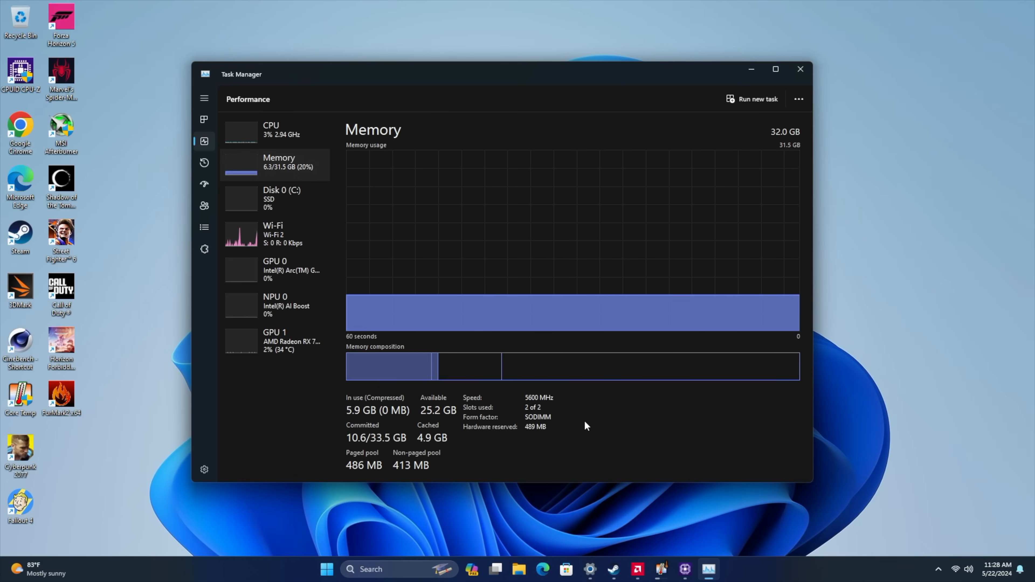
left_click(274, 270)
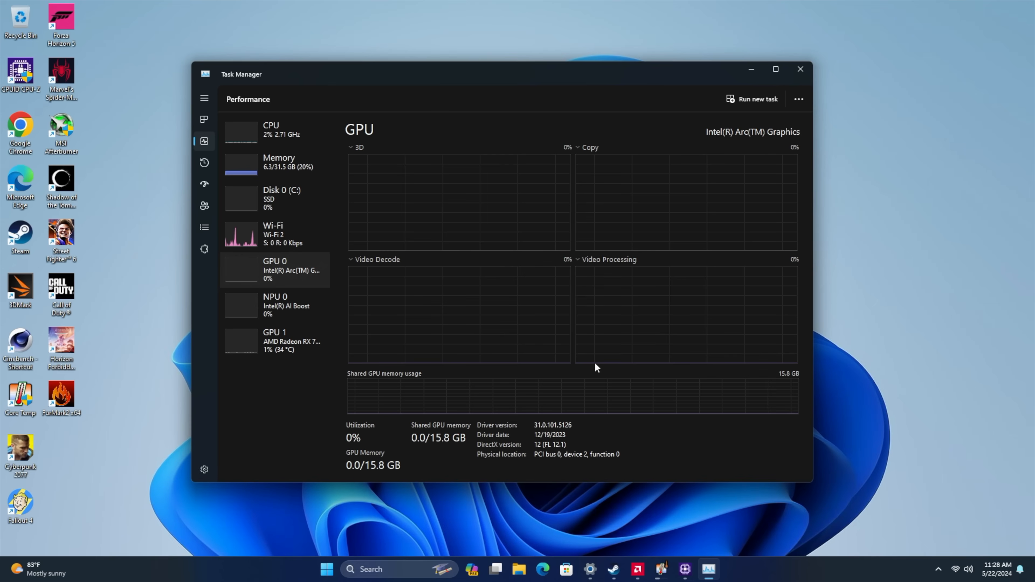
mouse_move(652, 148)
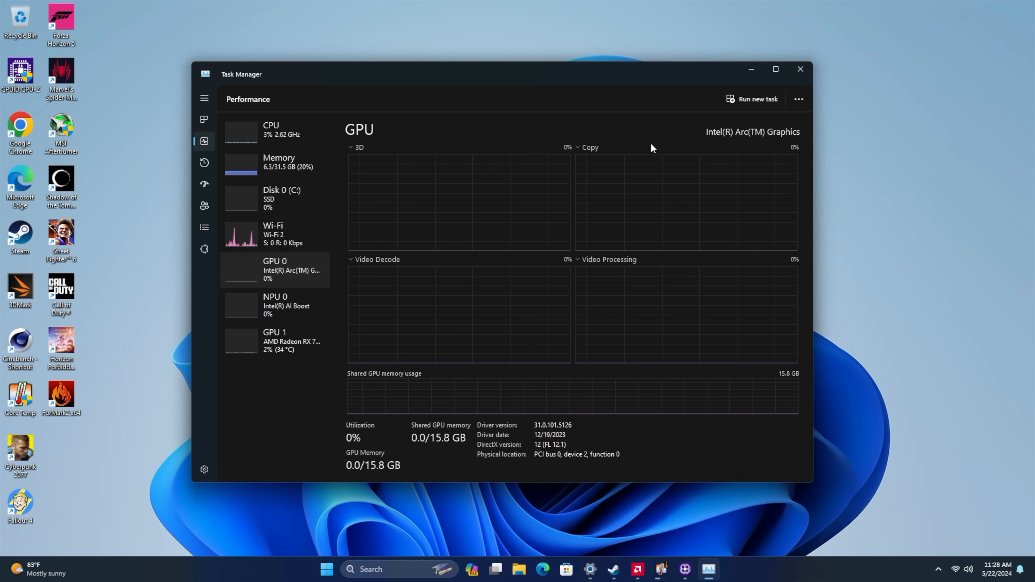
left_click(274, 341)
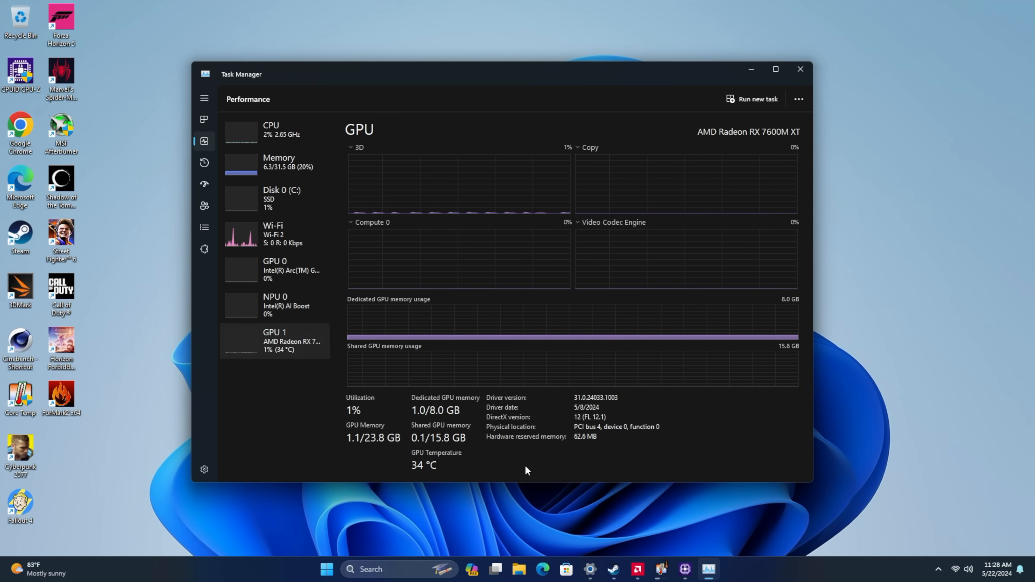
mouse_move(766, 139)
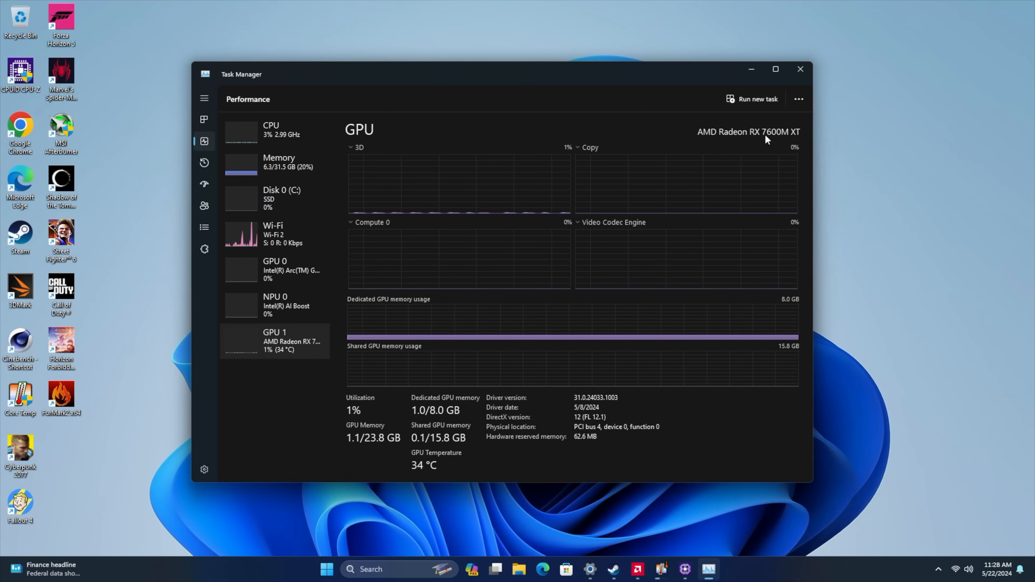
mouse_move(556, 453)
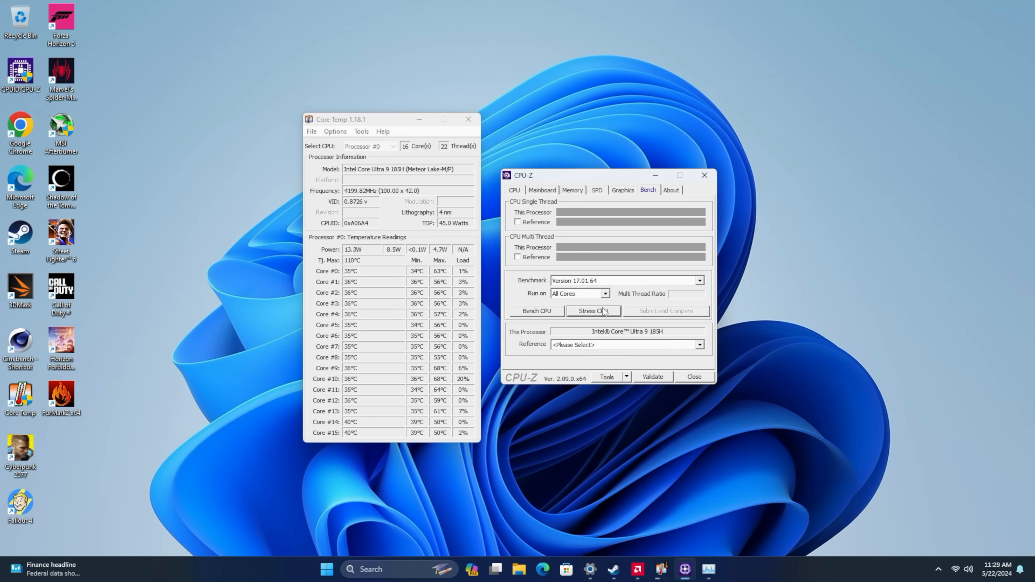
- Start the CPU-Z stress test on all cores of the Core Ultra 9 185H
left_click(592, 311)
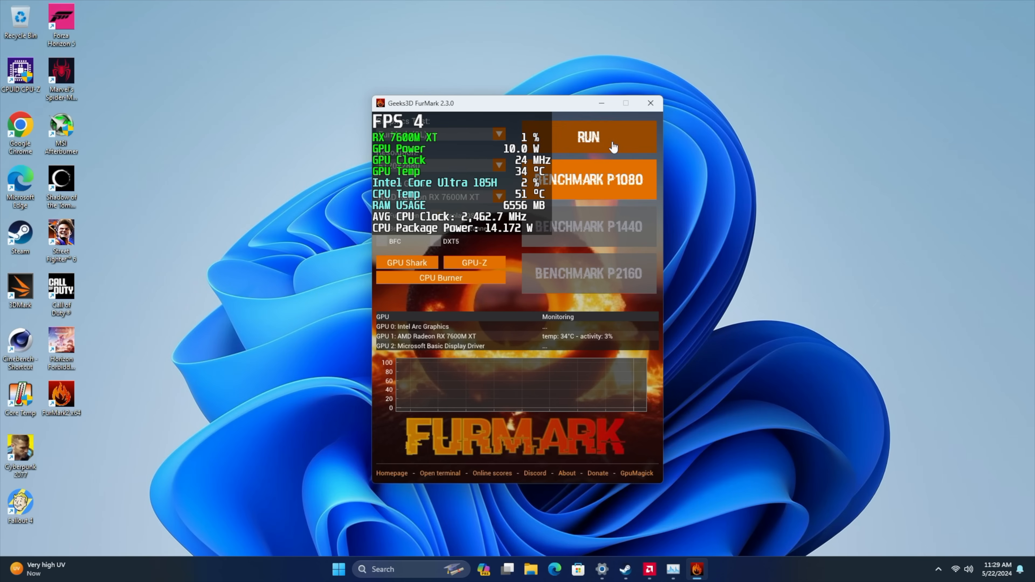
- Run the FurMark GPU stress render on the RX 7600M XT, then launch 3DMark
left_click(587, 137)
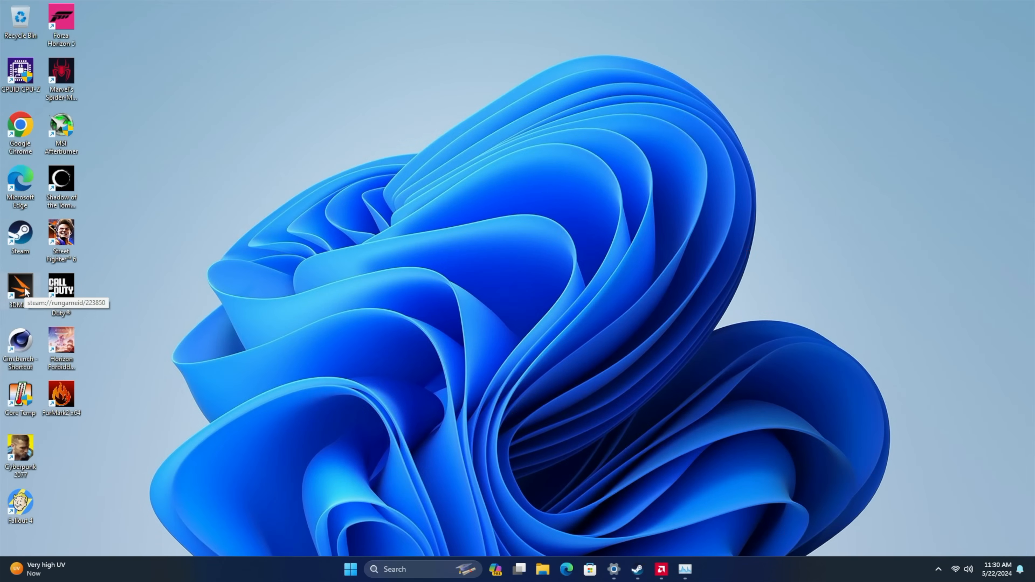
double_click(20, 288)
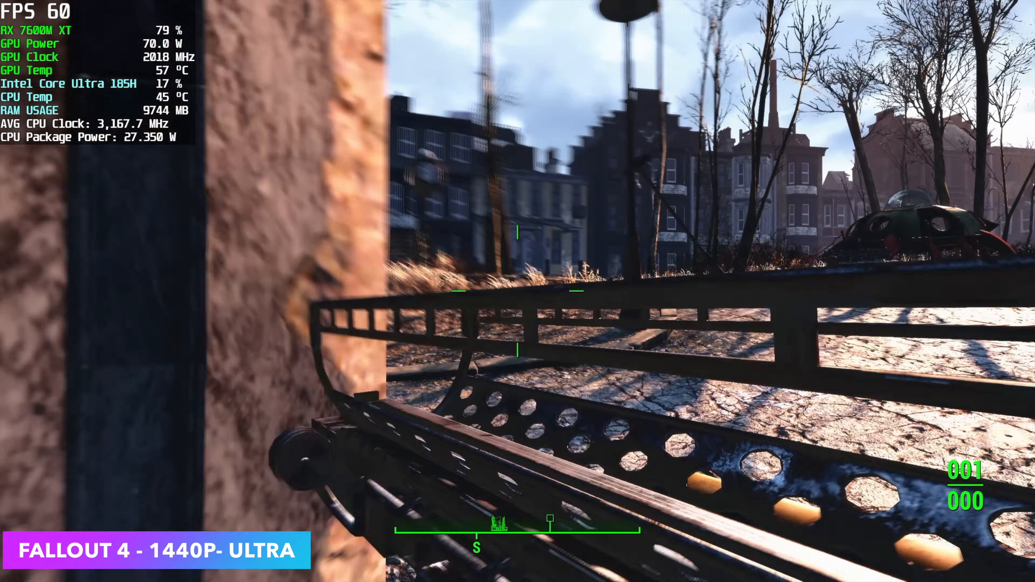
mouse_move(518, 291)
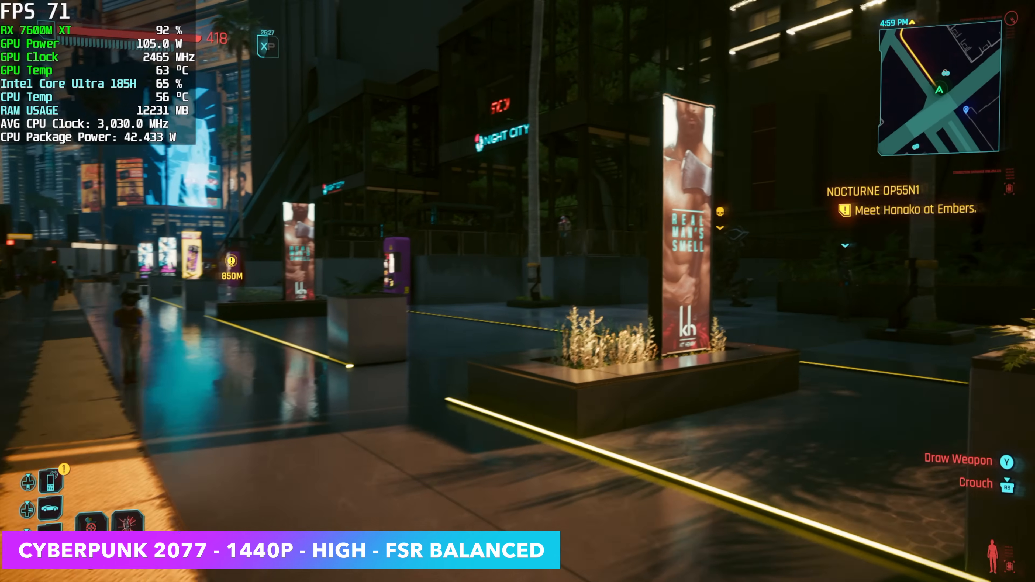
mouse_move(518, 291)
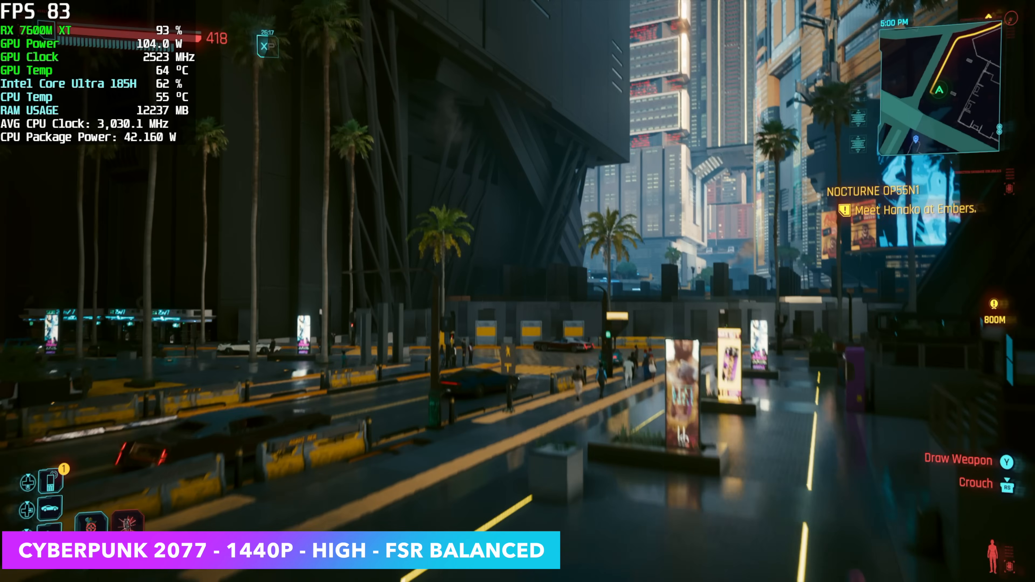
mouse_move(518, 291)
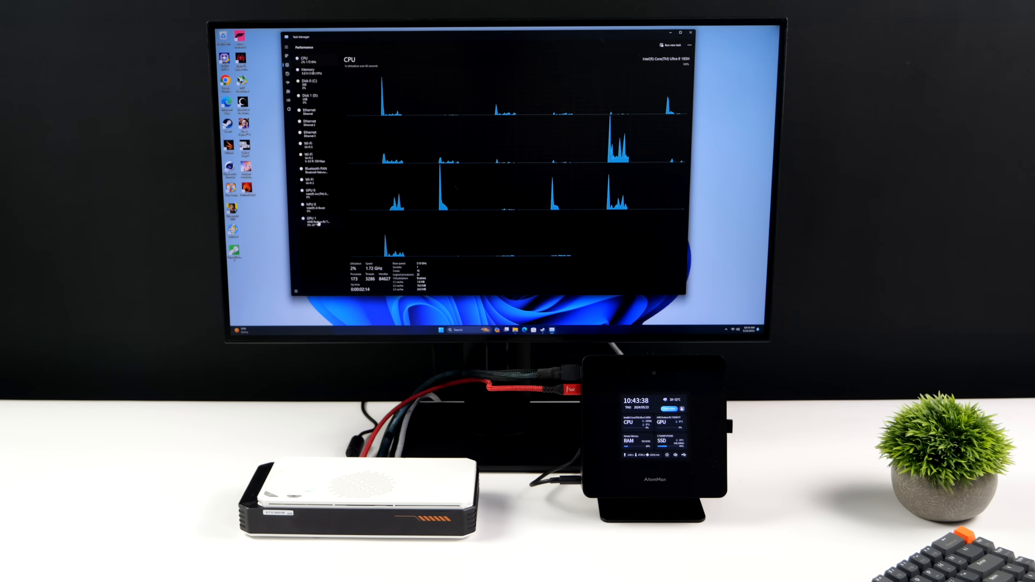
- Show the AMD Radeon RX 7600M XT's performance page at 0% utilization
left_click(309, 221)
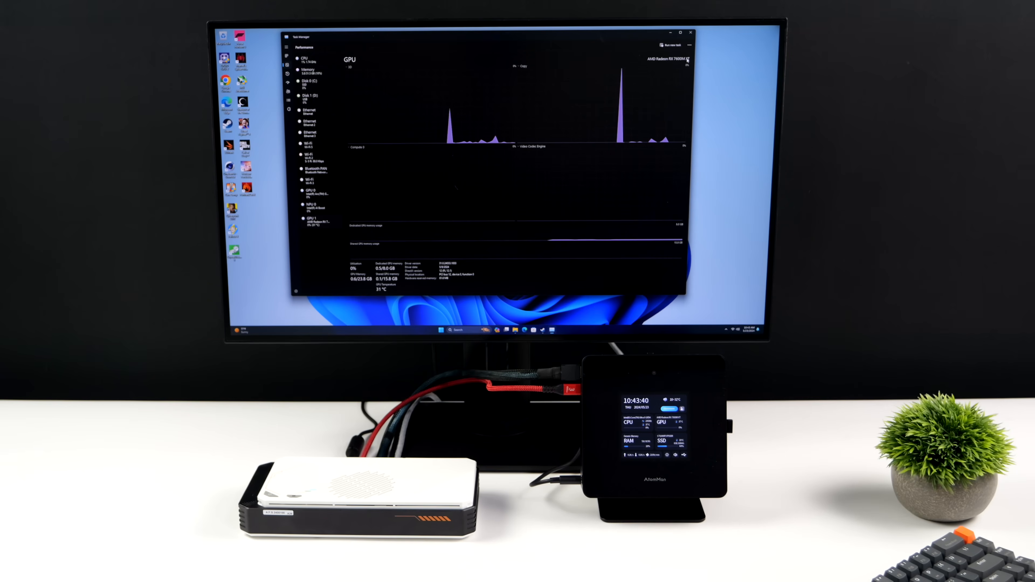